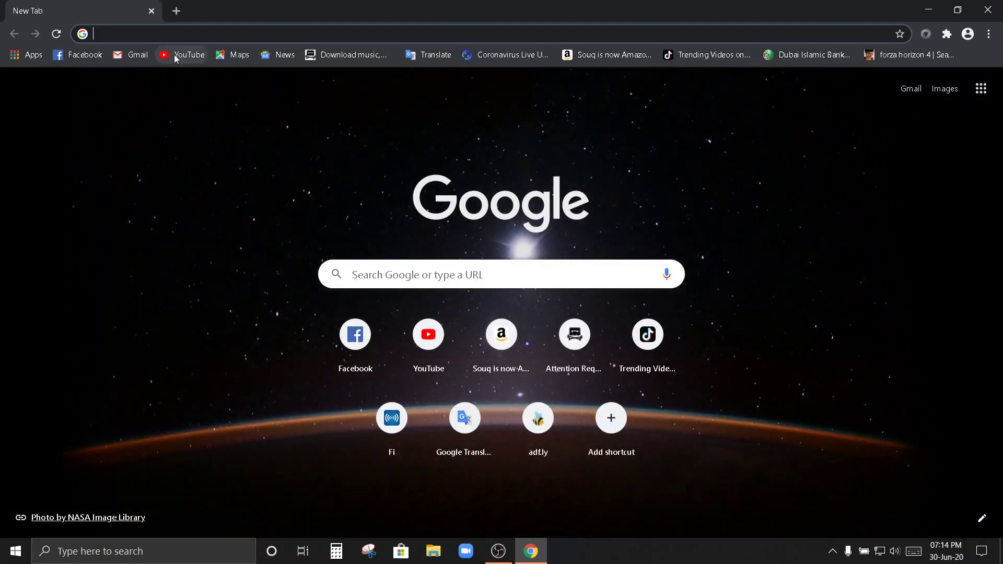
- Open YouTube and play the Indian Street Food Tour in Mumbai video
left_click(427, 334)
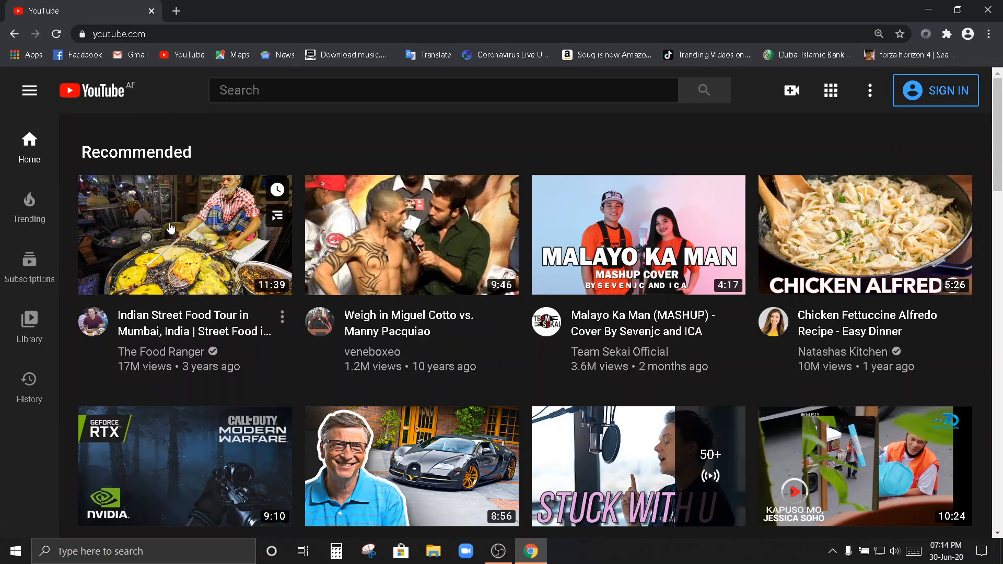
left_click(185, 235)
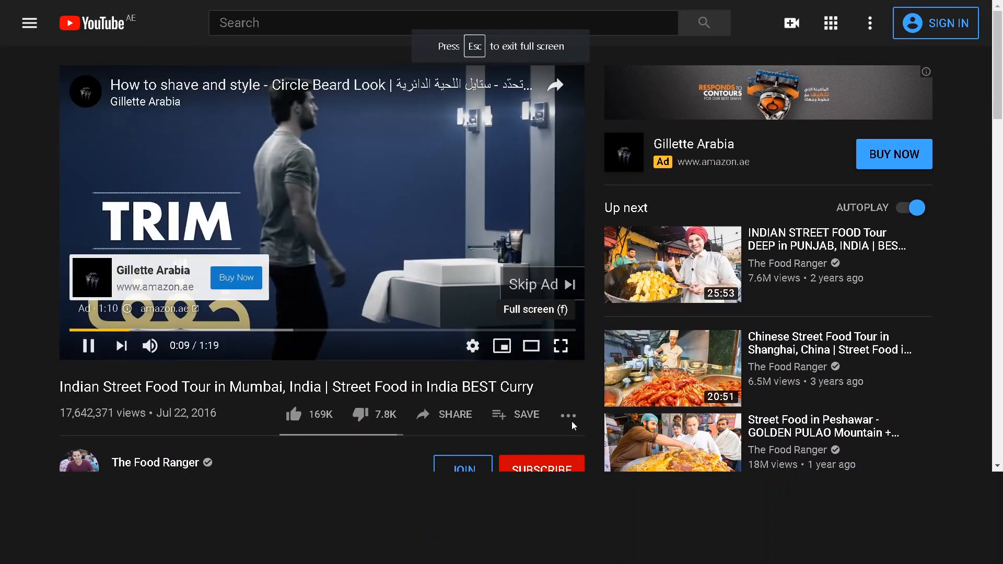
left_click(561, 345)
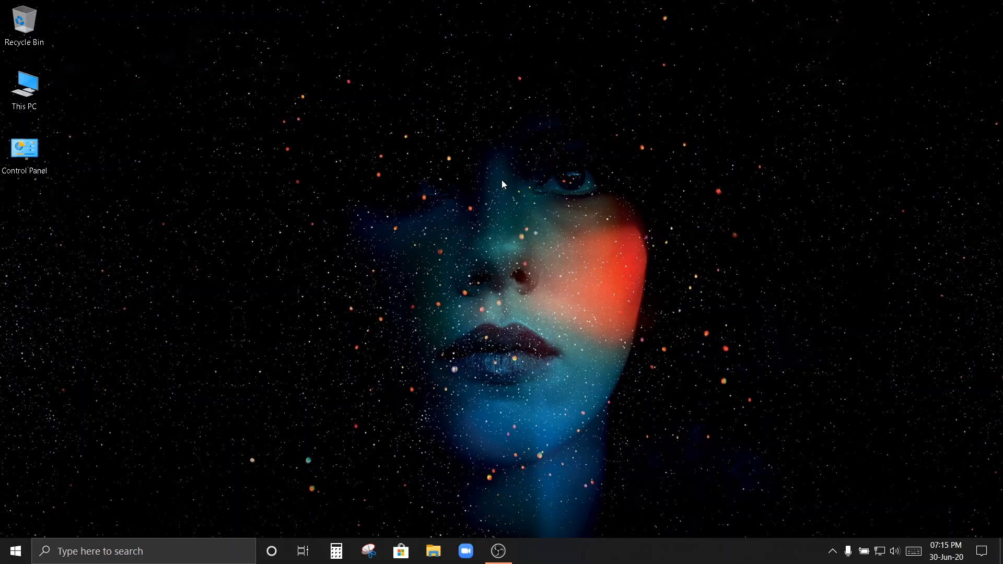
type("c")
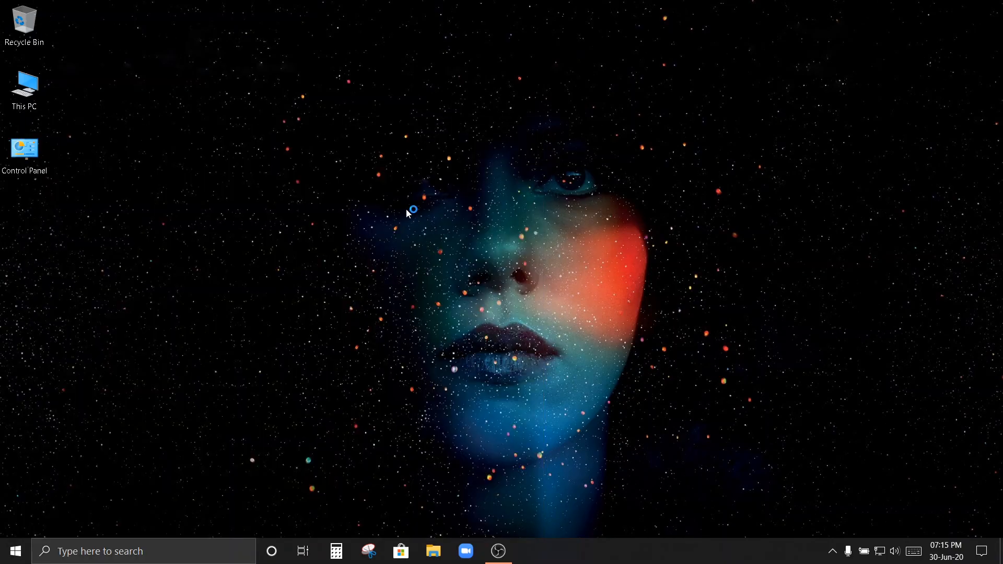
- Open the Chrome Web Store Extensions result from a 'chrome extensions' Google search
left_click(529, 550)
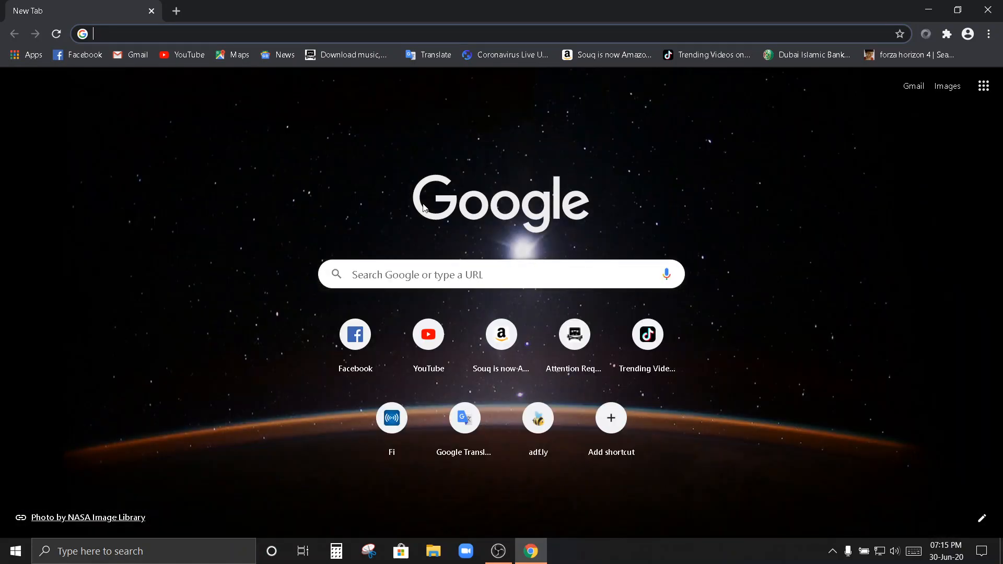
mouse_move(202, 120)
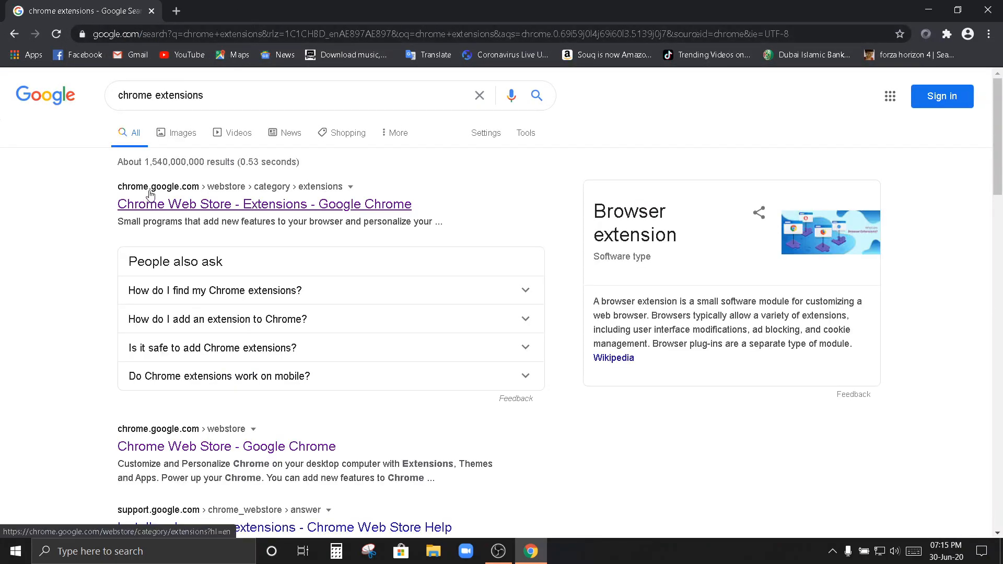
mouse_move(163, 199)
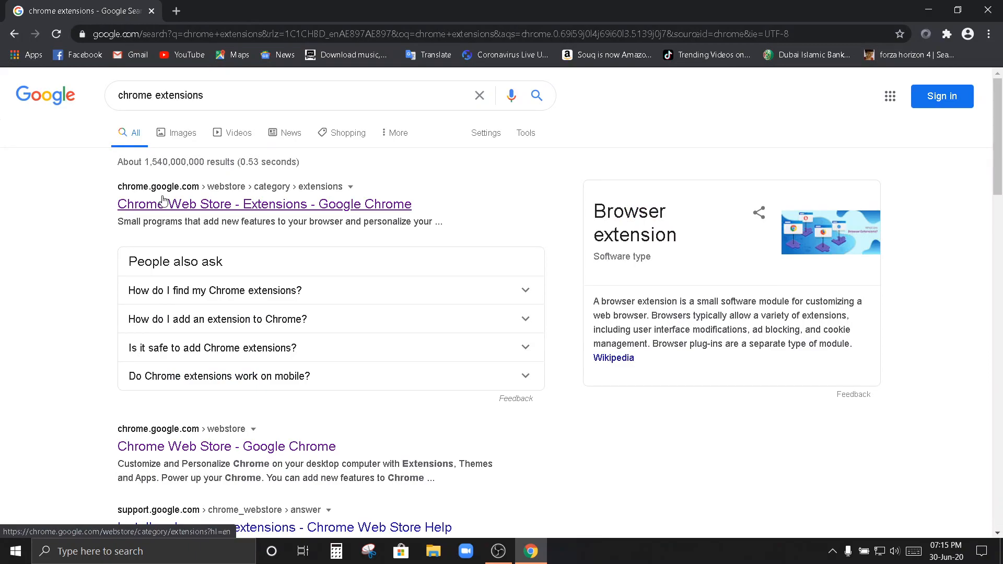
mouse_move(186, 194)
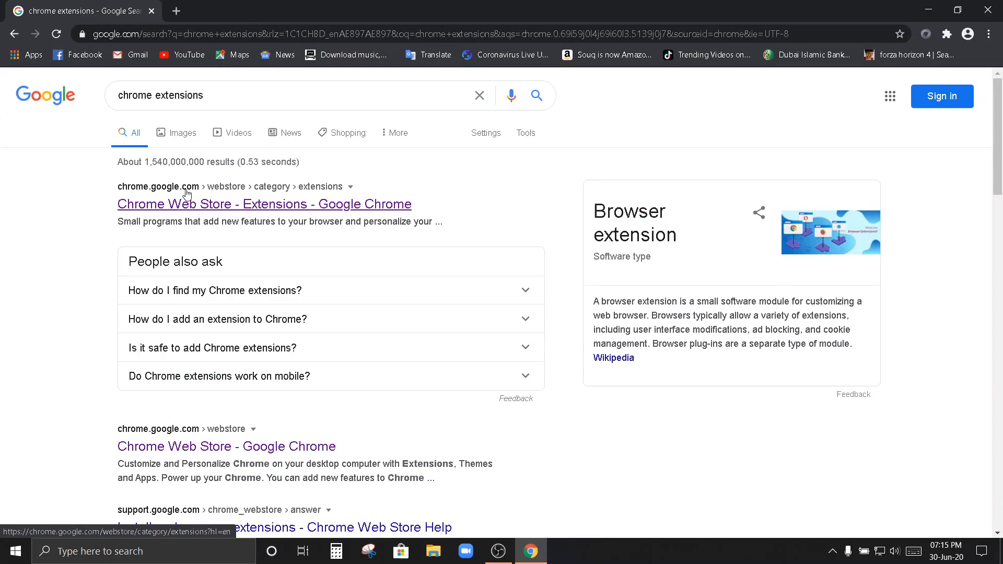
left_click(263, 204)
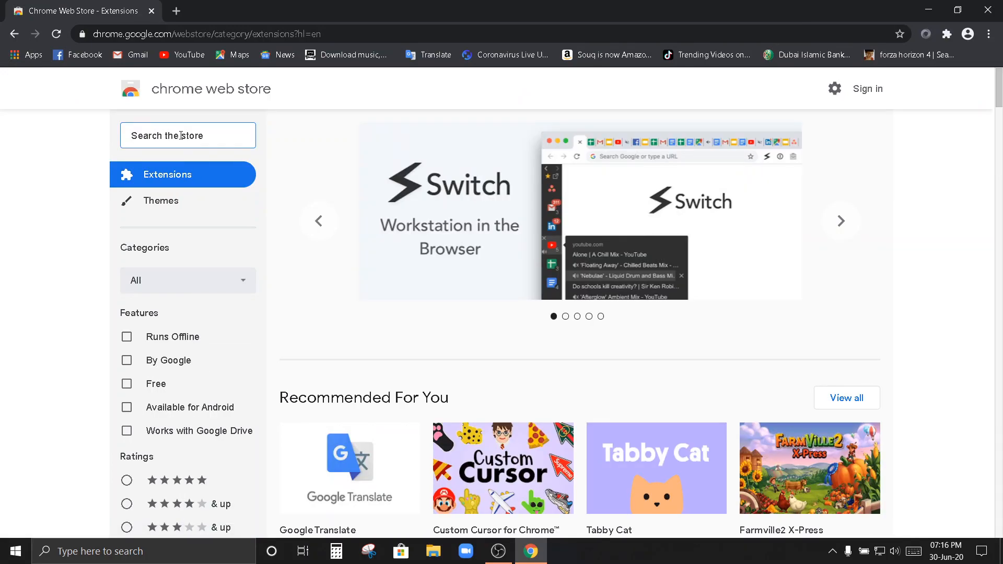
- Search the store for 'adblock' and filter results to extensions only
type("adblock")
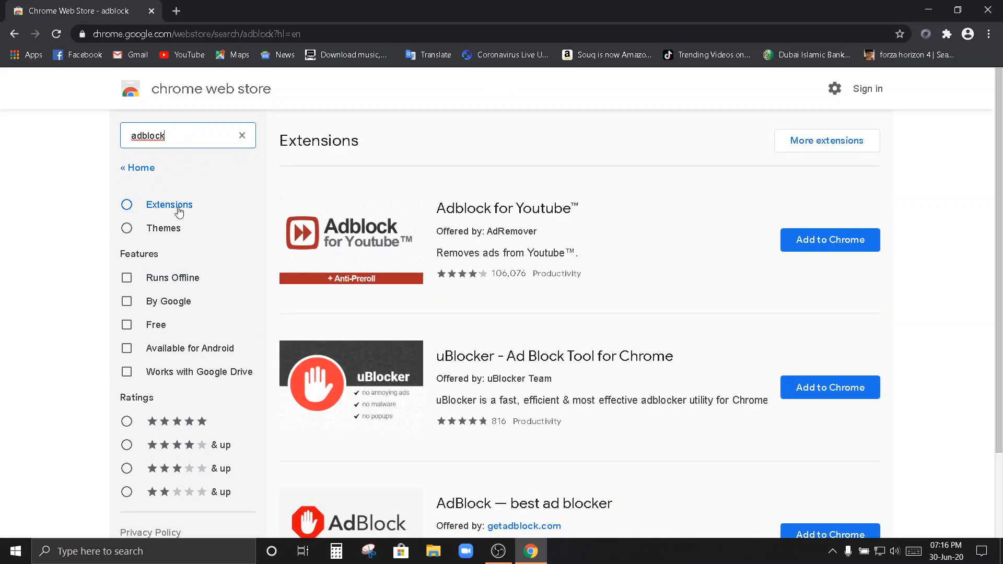
left_click(127, 205)
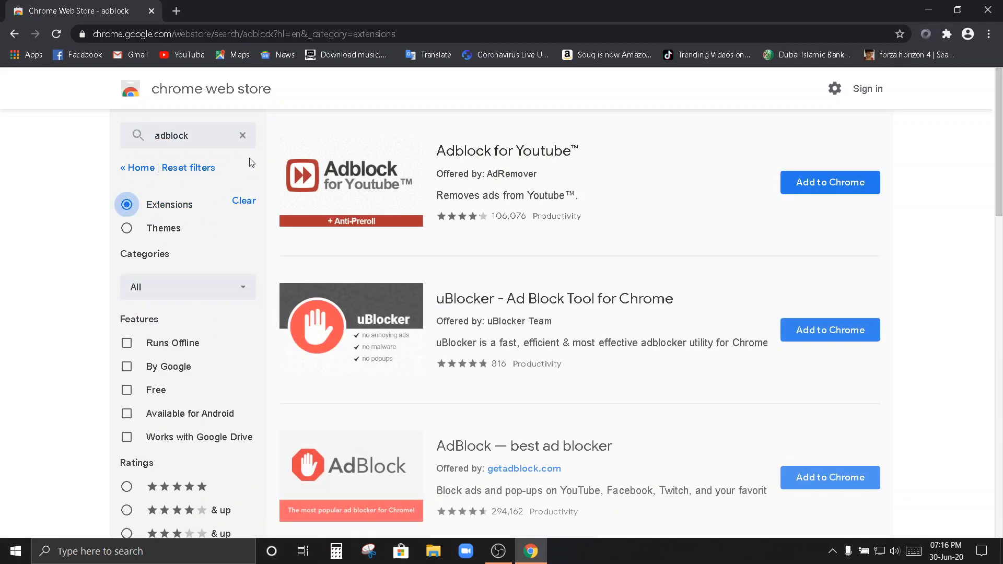
mouse_move(342, 494)
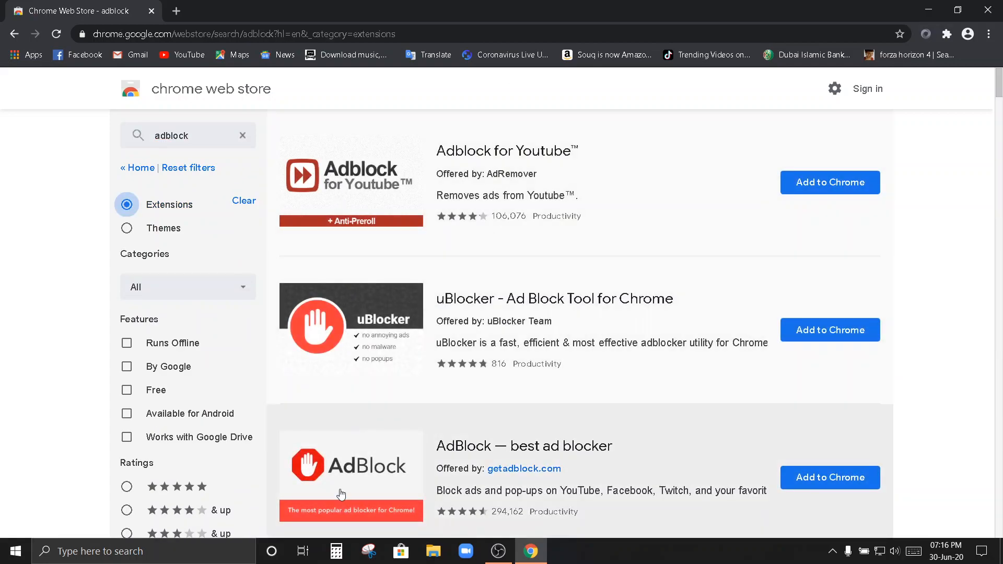
mouse_move(348, 476)
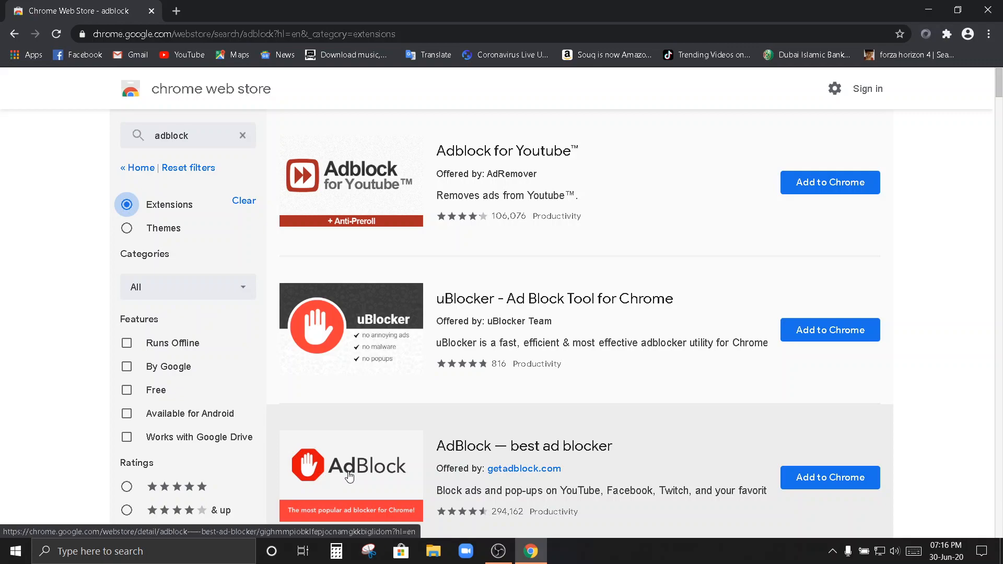
mouse_move(539, 459)
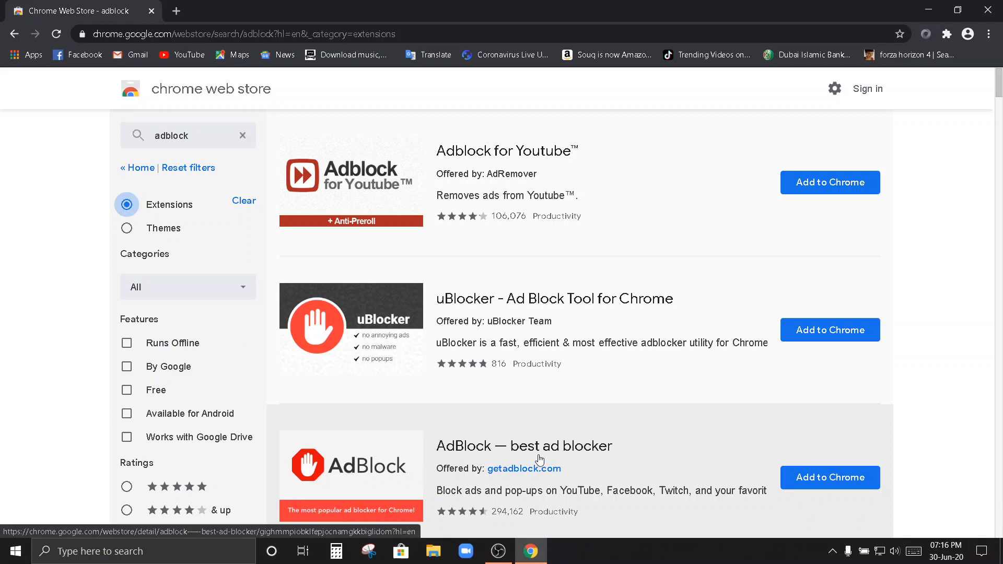
mouse_move(653, 436)
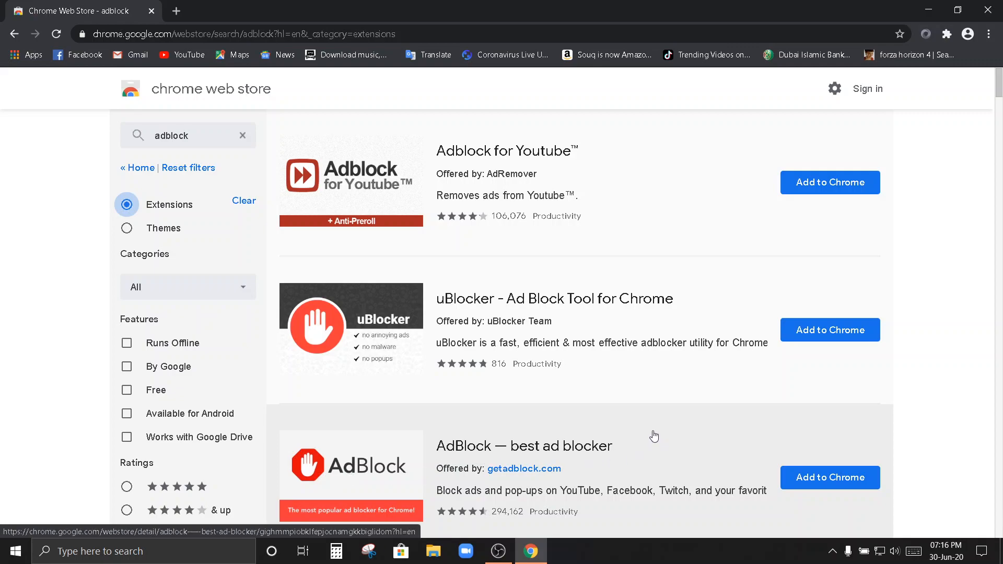
mouse_move(813, 483)
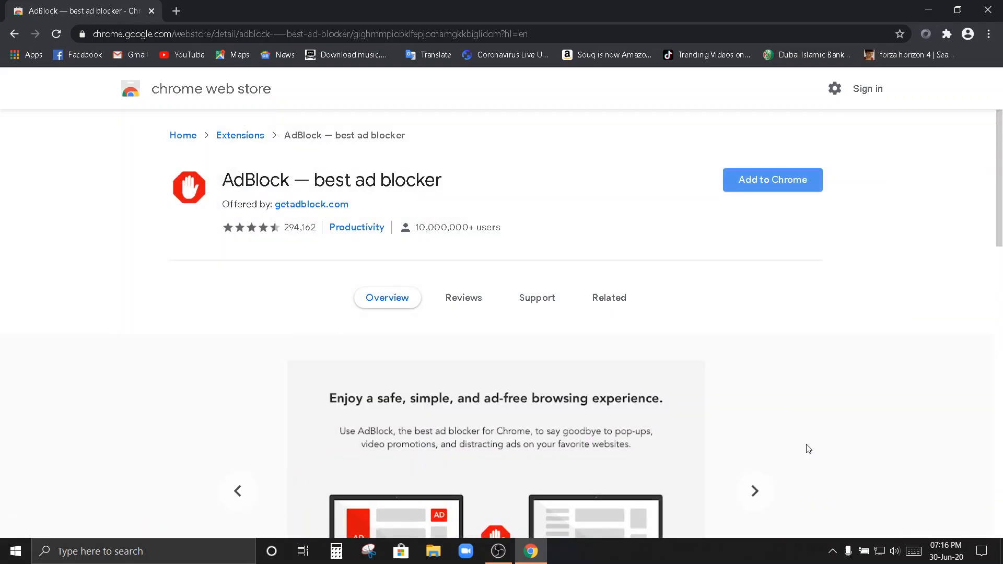
- Add AdBlock to Chrome and close its 'AdBlock is now installed!' page
left_click(771, 180)
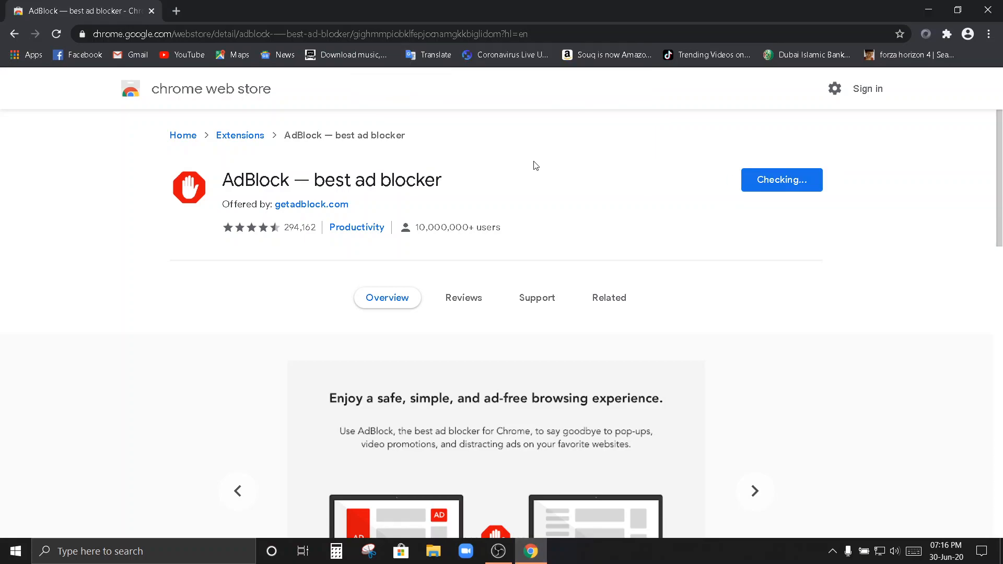
left_click(780, 179)
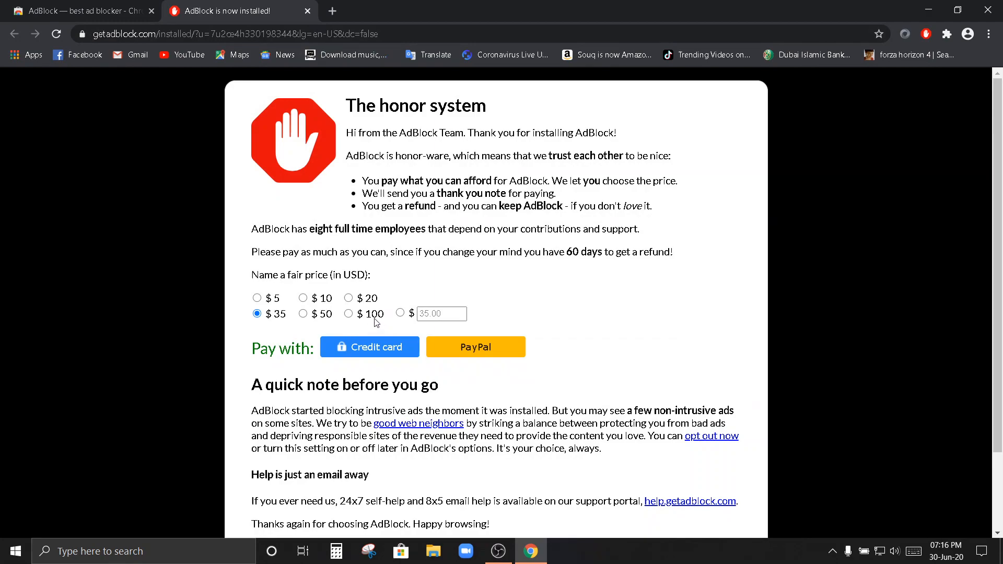
mouse_move(299, 16)
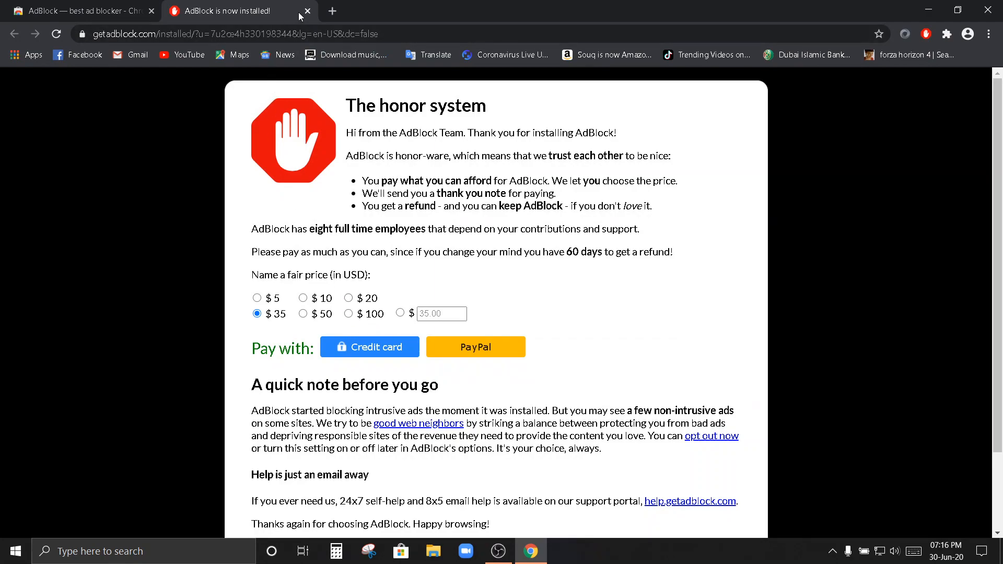
mouse_move(307, 12)
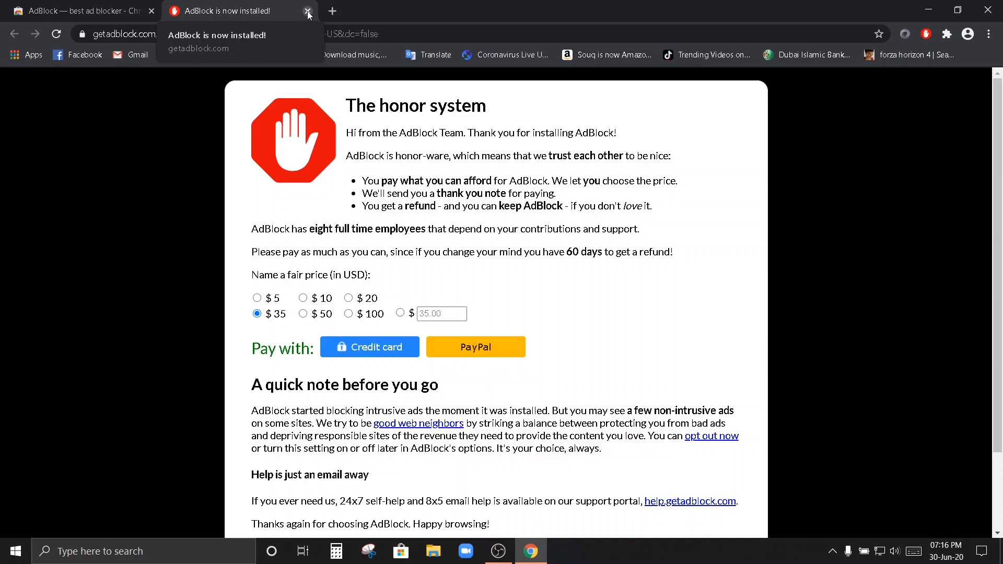
left_click(307, 11)
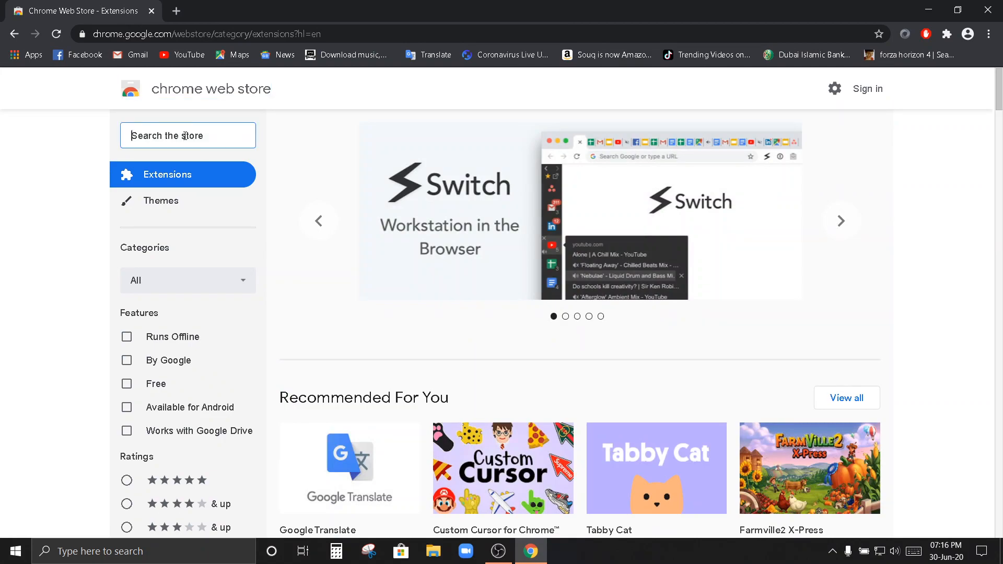
- Search the store for 'adblock plus', limited to extensions
type("addblo")
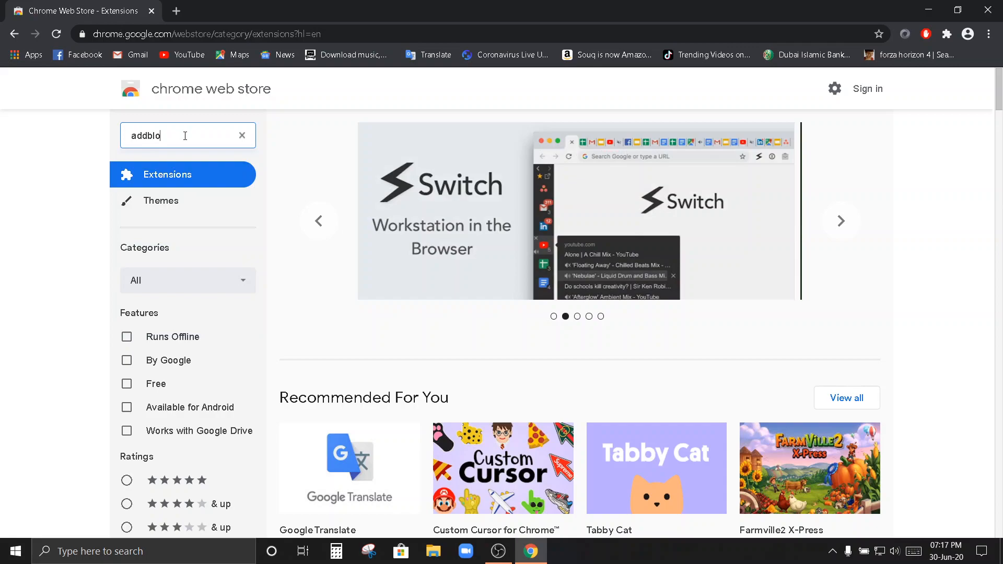
type("ck plus")
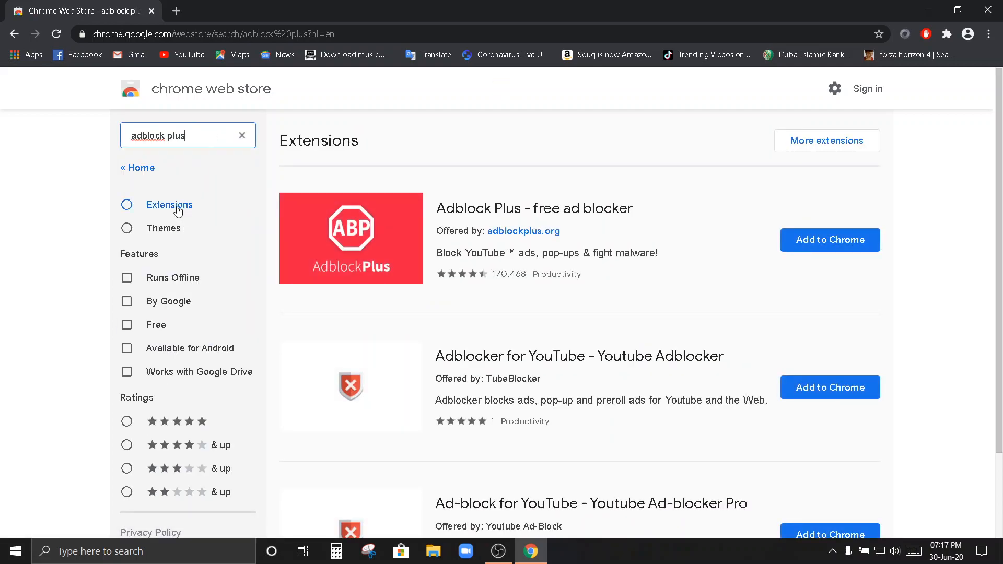
left_click(127, 204)
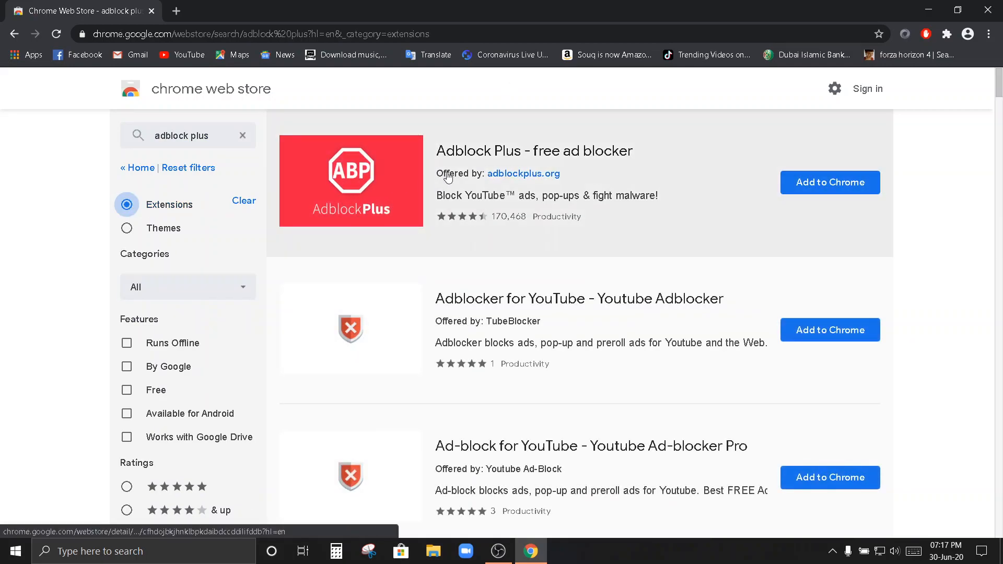
mouse_move(483, 178)
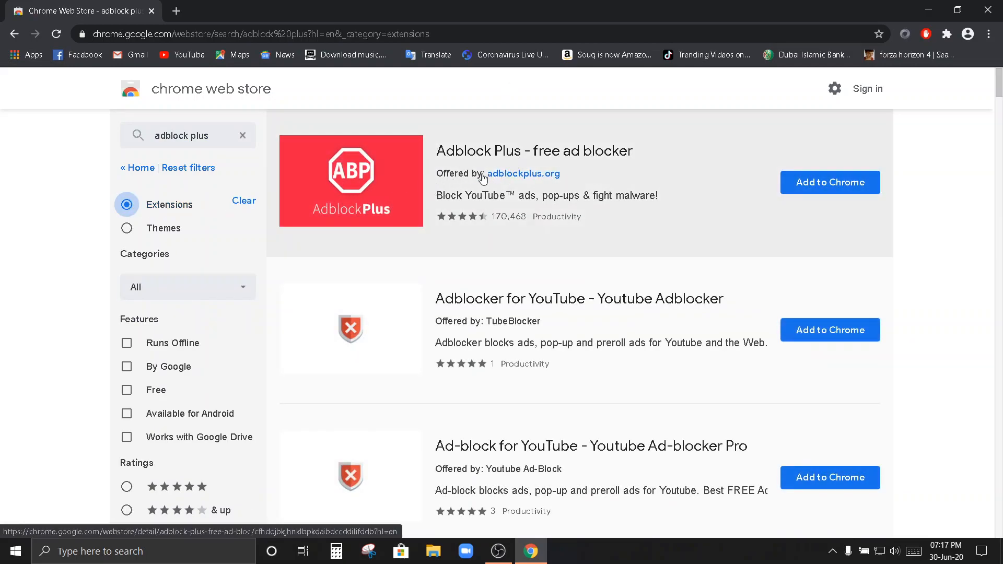
mouse_move(638, 158)
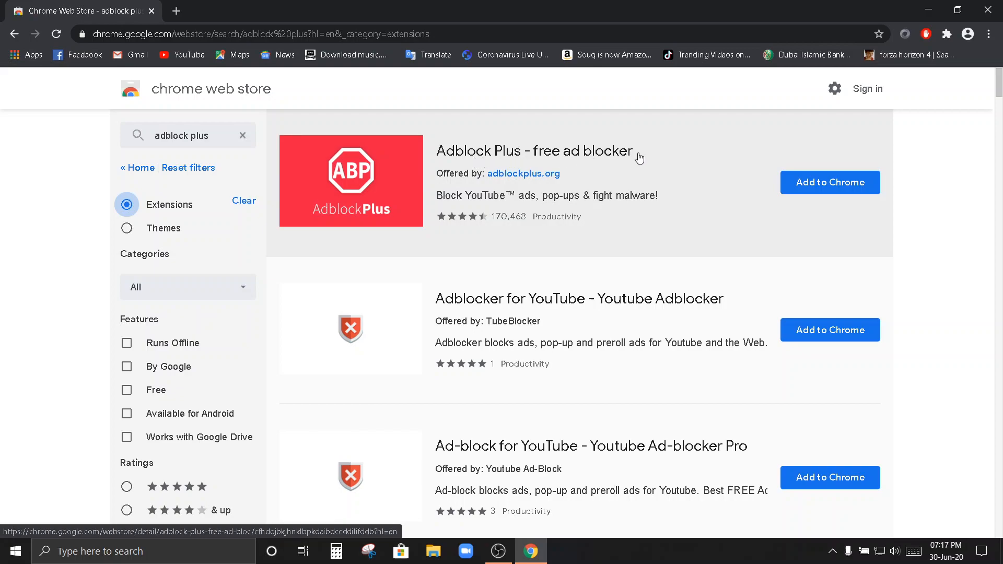
- Install Adblock Plus, close its welcome page, and open a new tab
left_click(829, 182)
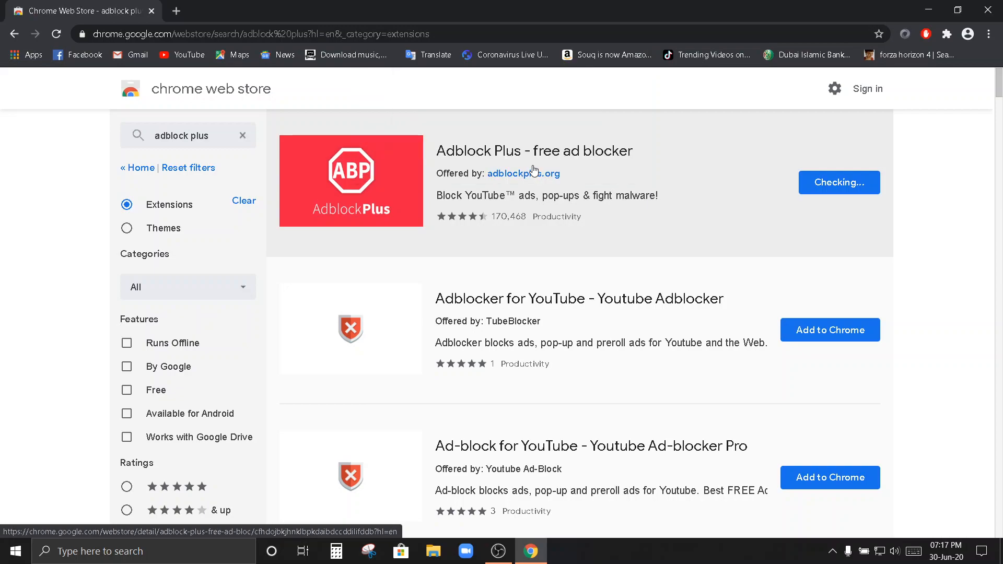
mouse_move(518, 130)
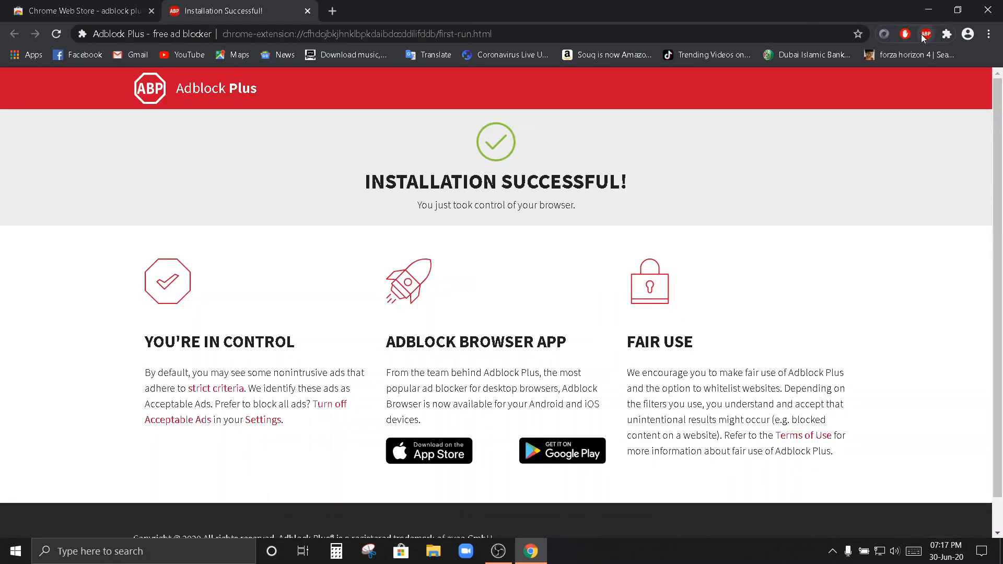
mouse_move(573, 190)
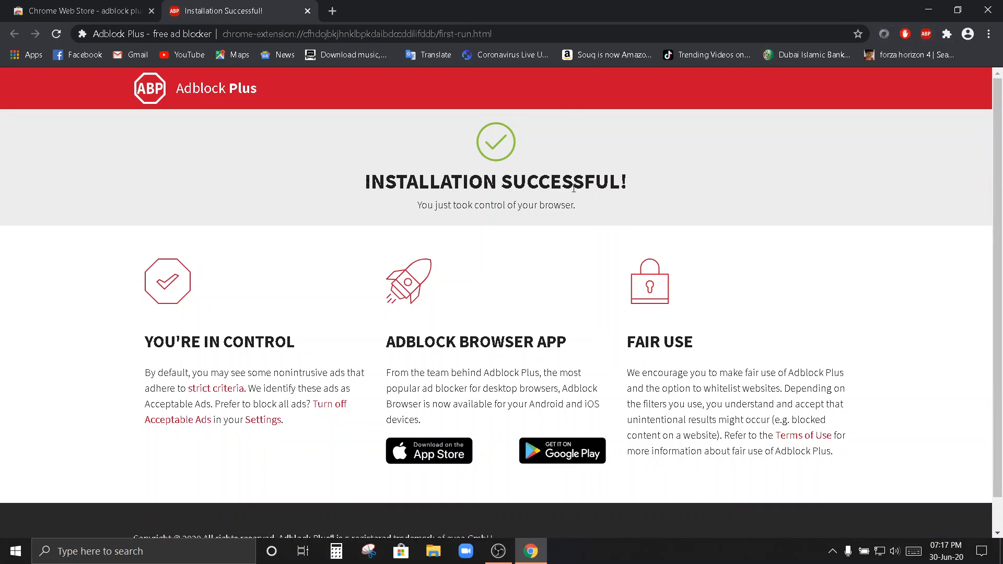
mouse_move(307, 12)
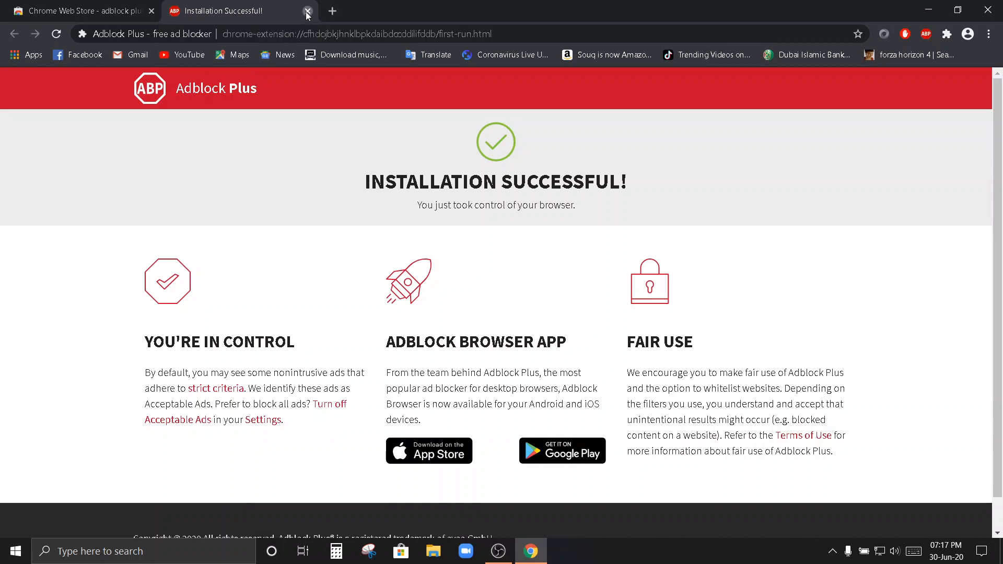
left_click(307, 11)
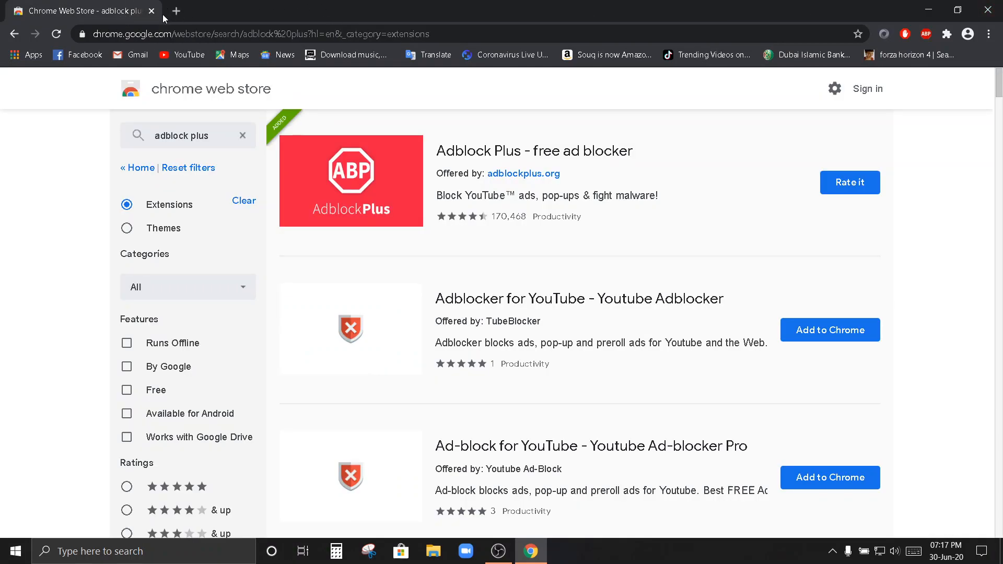
left_click(176, 11)
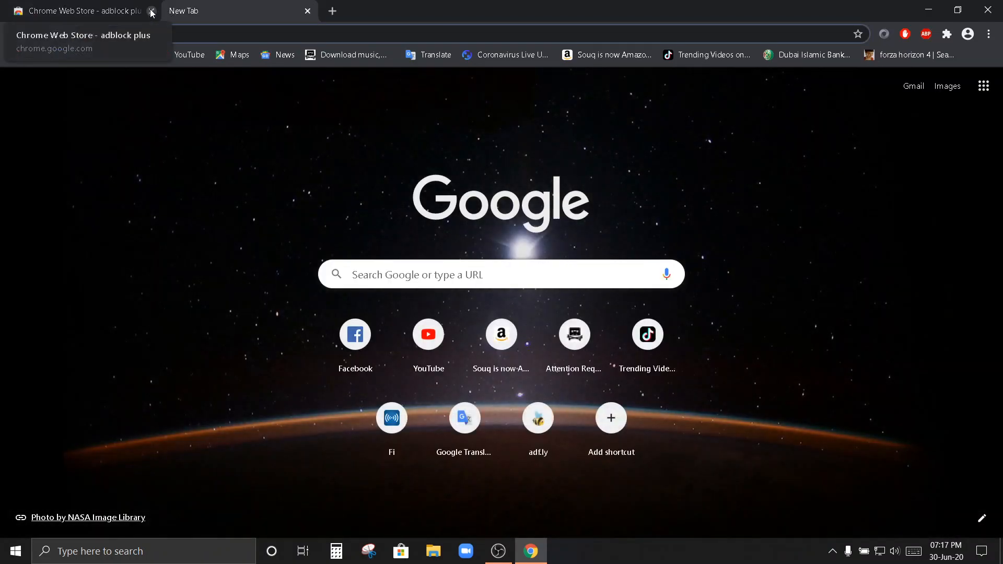
- Close the Web Store tab and play the "well done" Steak video on YouTube
left_click(152, 11)
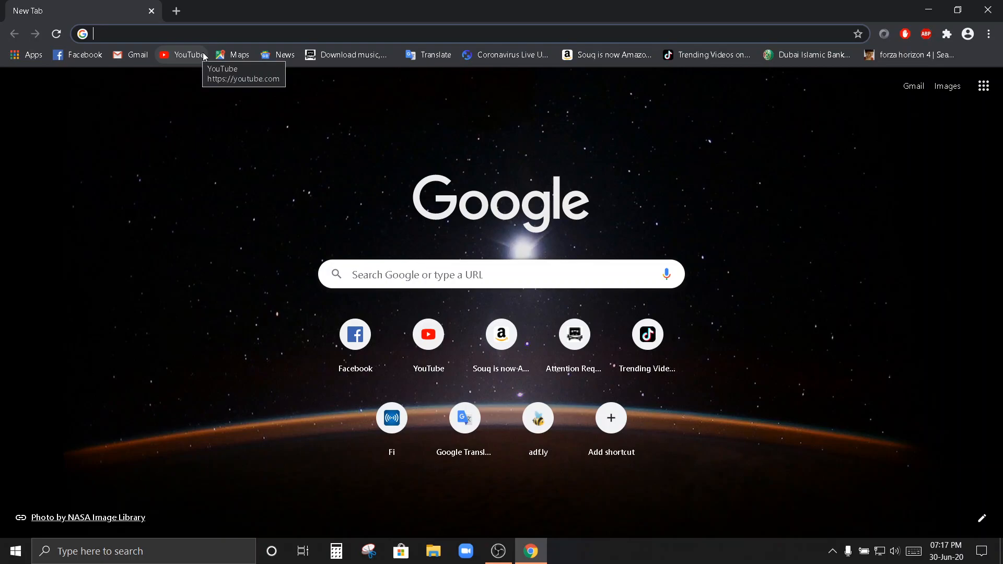
left_click(188, 55)
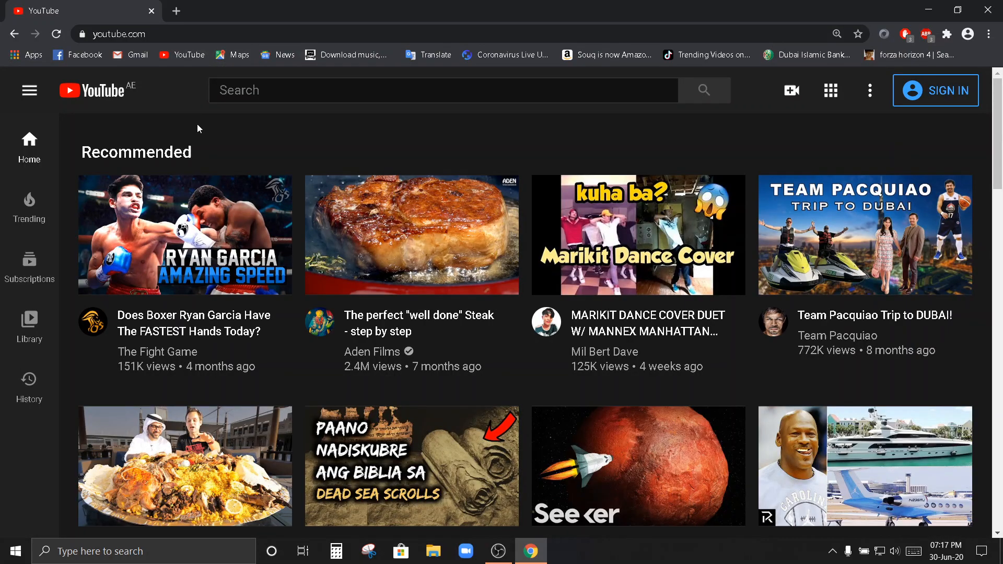
mouse_move(469, 249)
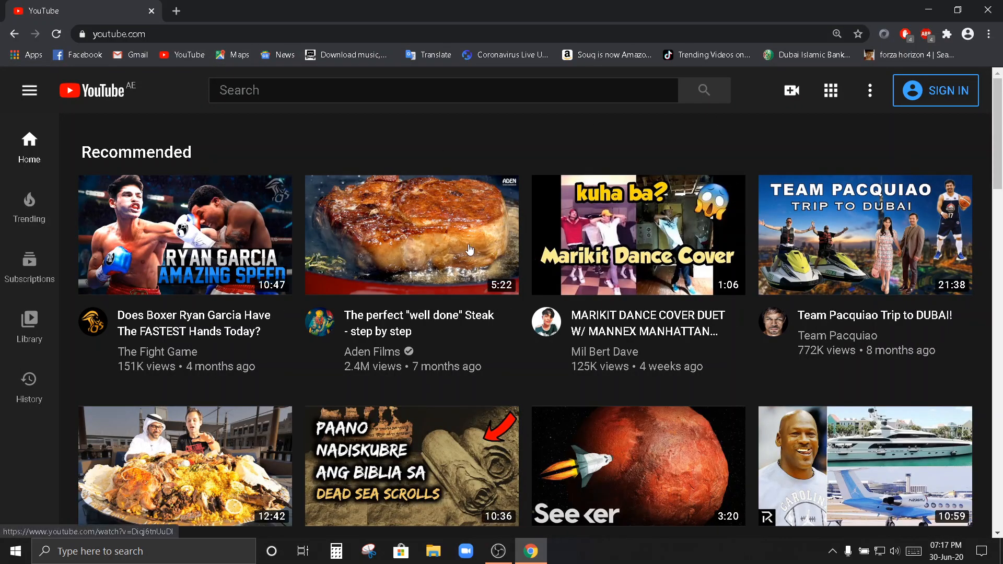
left_click(411, 234)
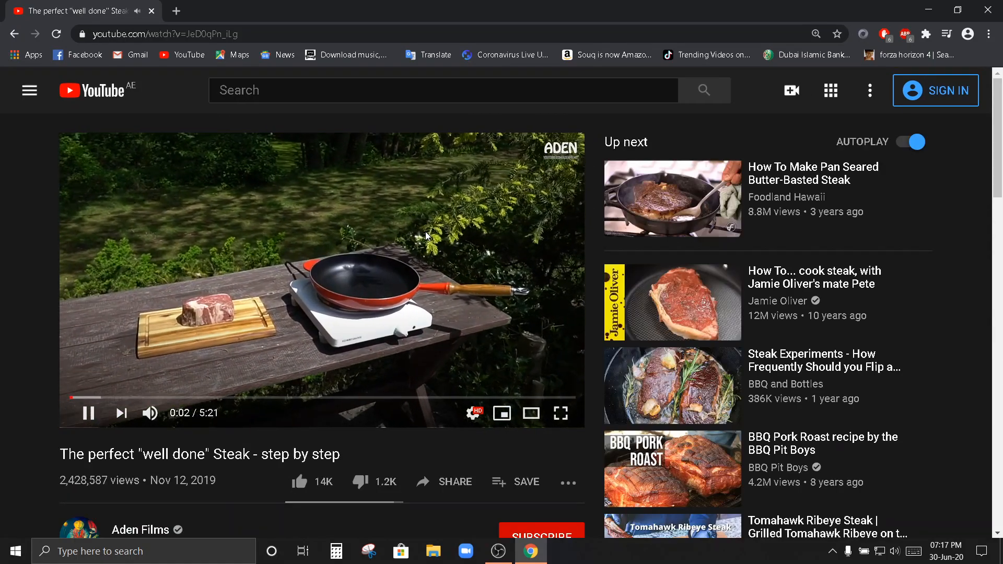